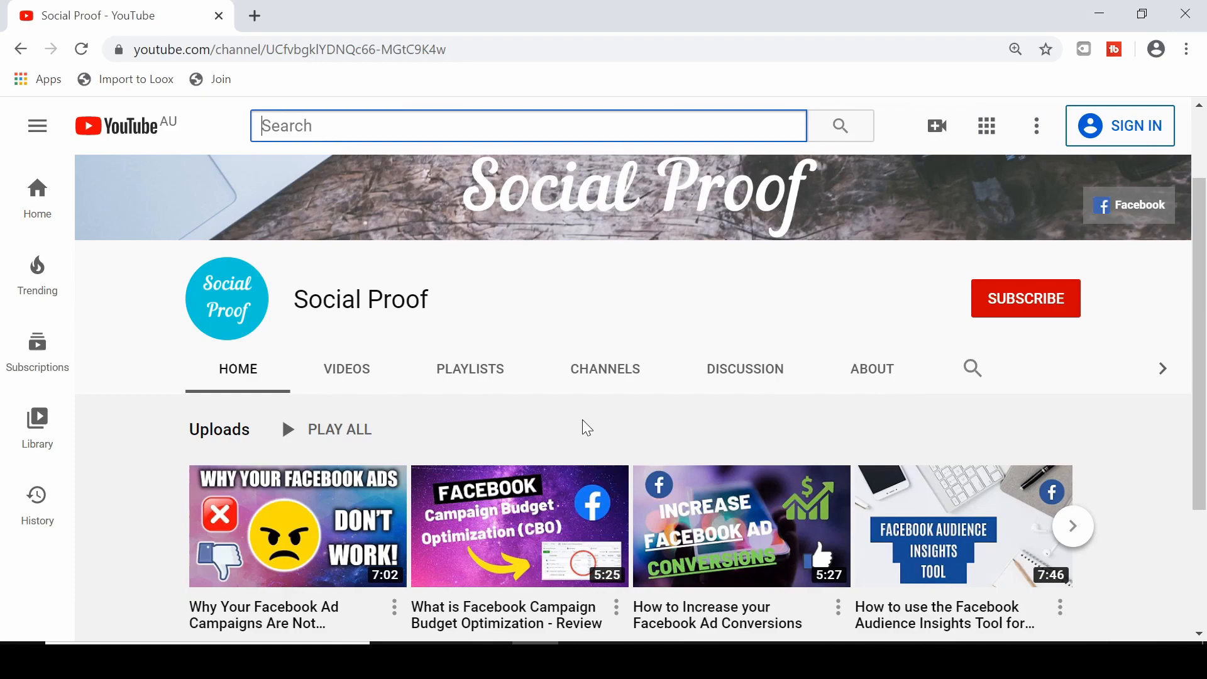
pyautogui.moveTo(672, 416)
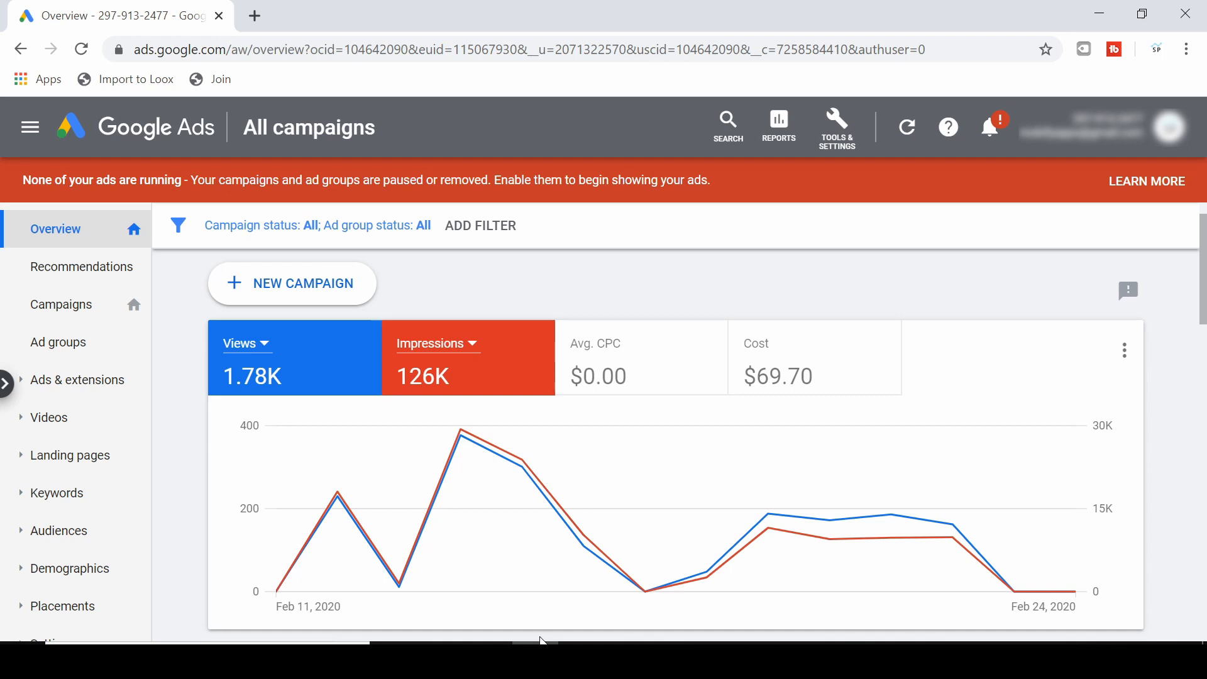
pyautogui.moveTo(948, 127)
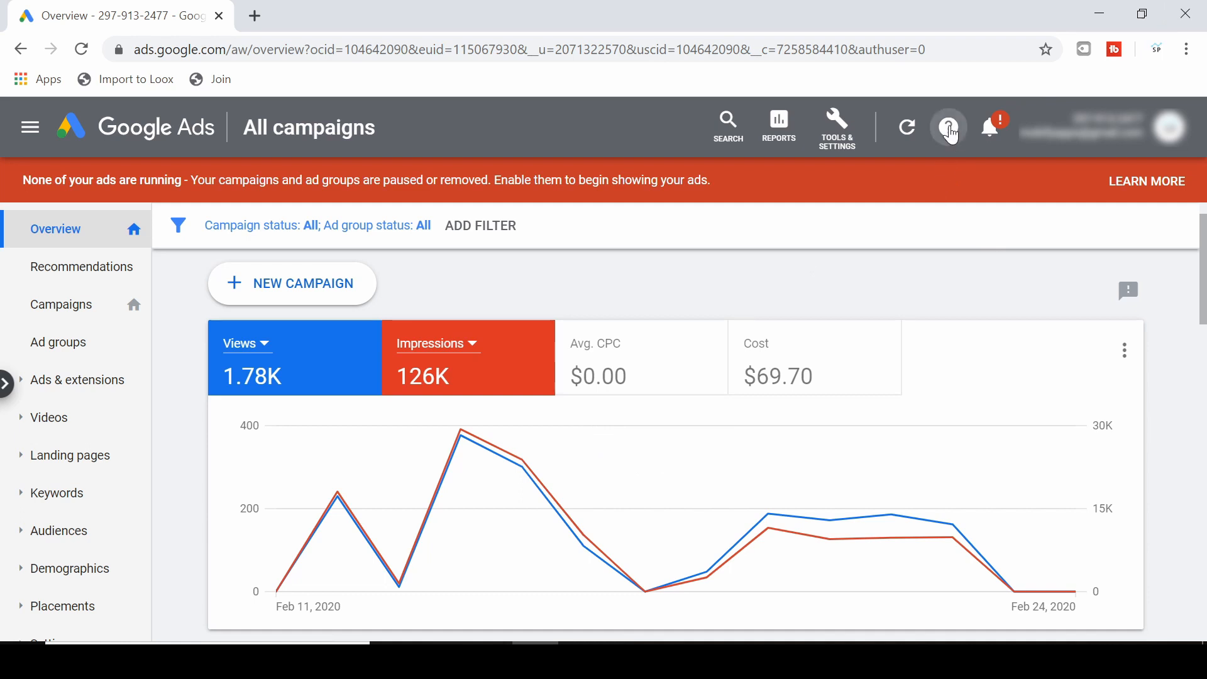
# Bring up the in-app Help panel from the top-bar Help menu via Get help.
pyautogui.click(947, 126)
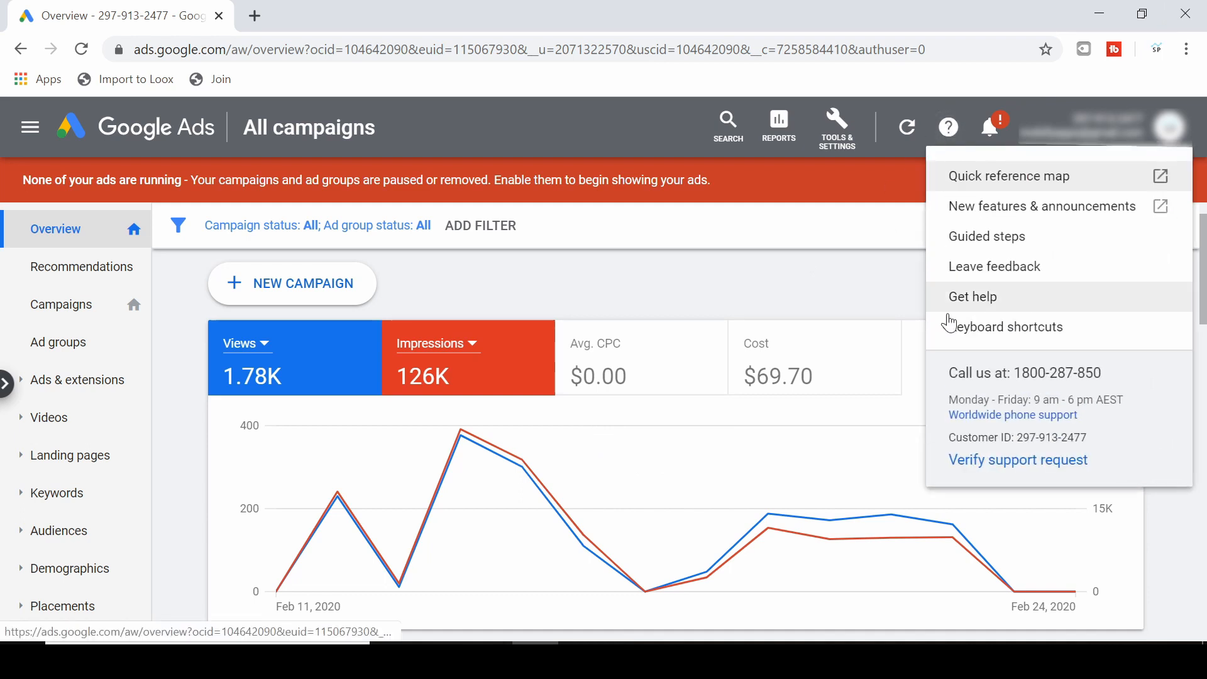
pyautogui.moveTo(965, 303)
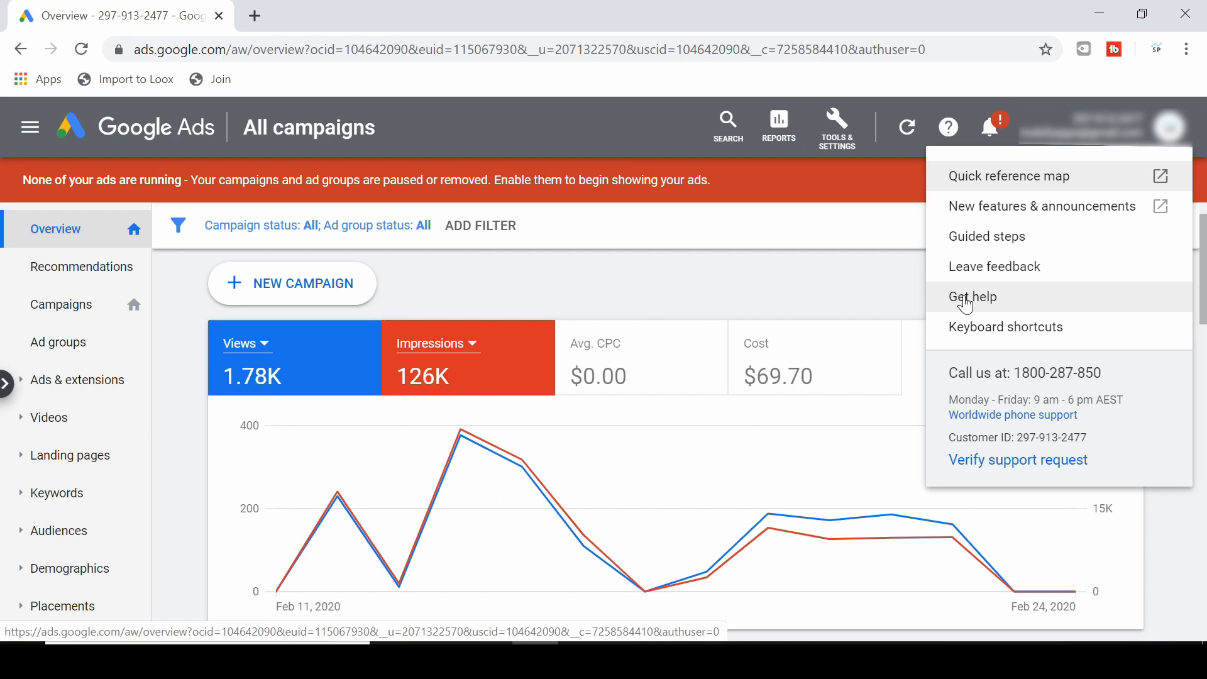
pyautogui.click(973, 297)
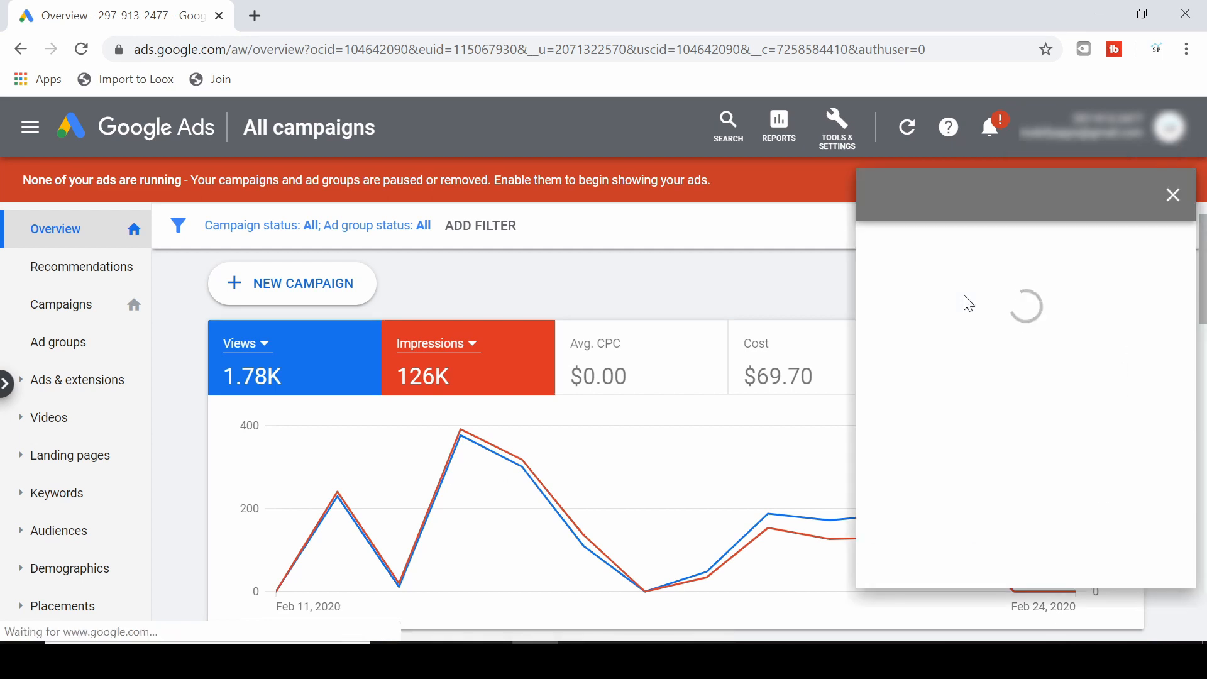
pyautogui.moveTo(961, 306)
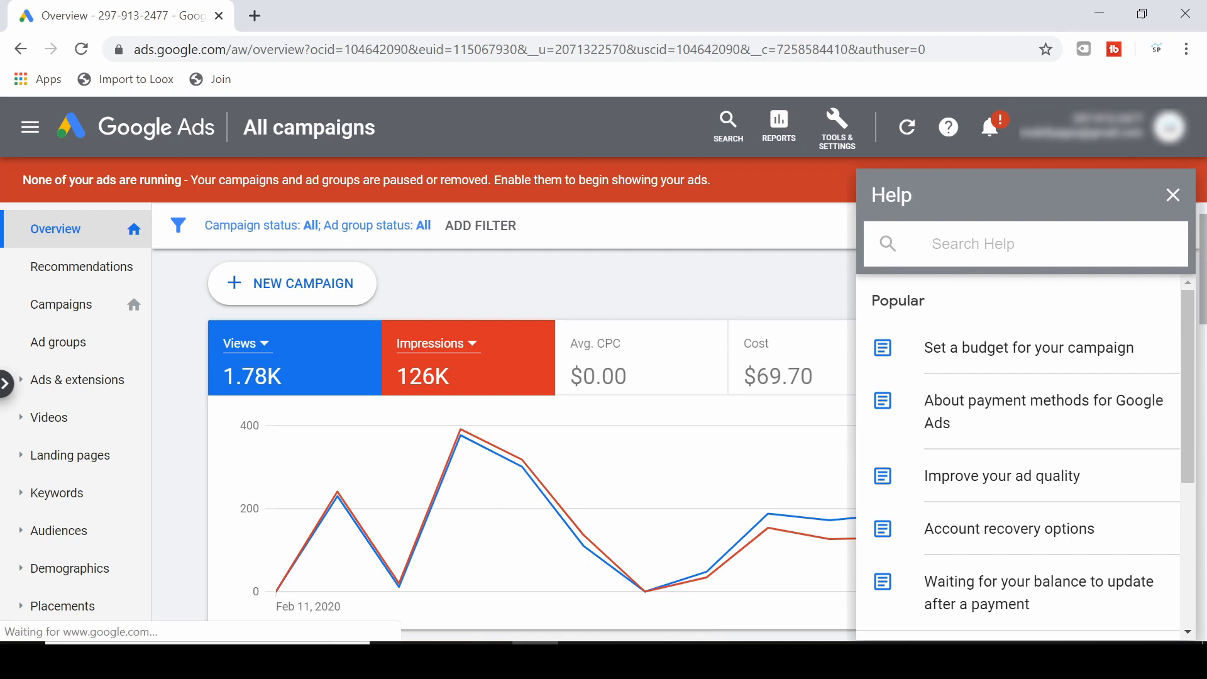
# Search Help for 'ad review' to reach the About the ad approval process article.
pyautogui.write('ad r')
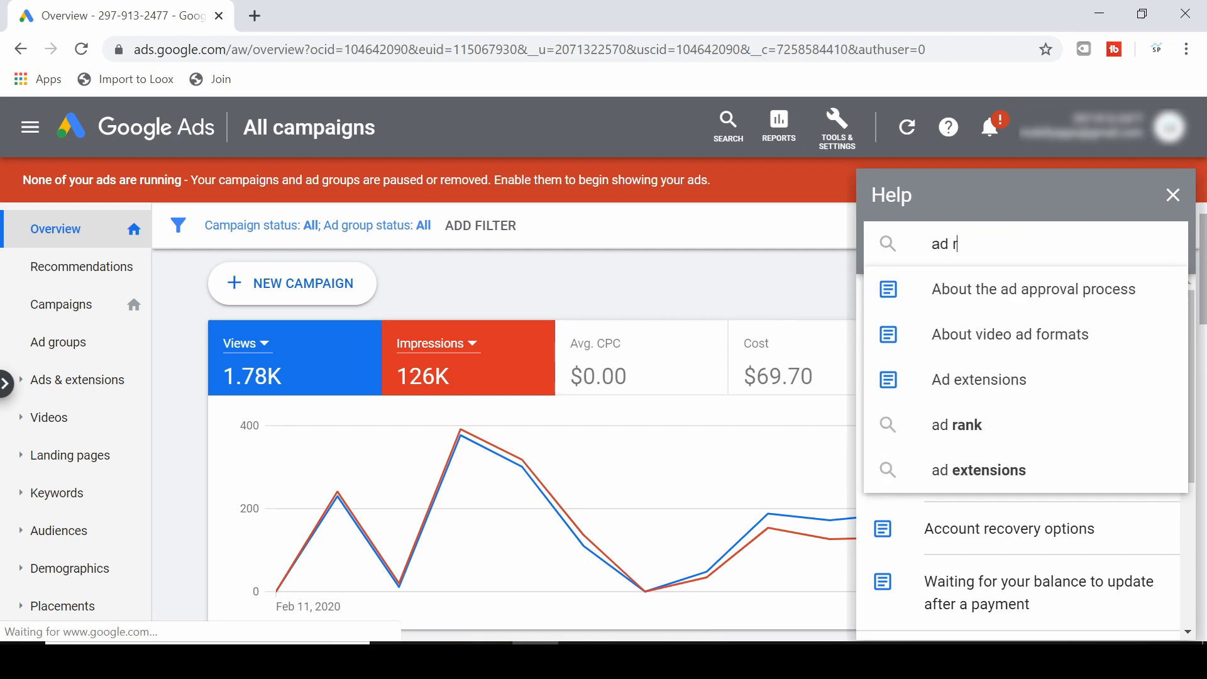
pyautogui.write('eview')
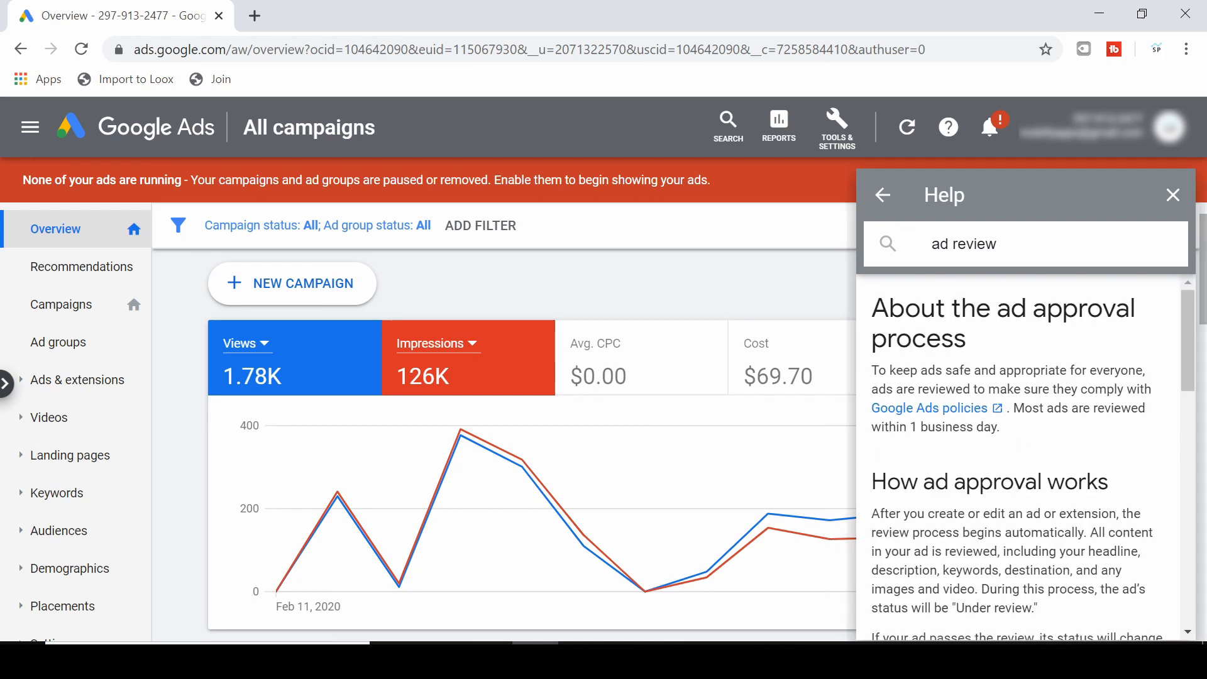
# Reach the How long ad review takes section and follow its contact us link to Support options for ads under review.
pyautogui.scroll(-3)
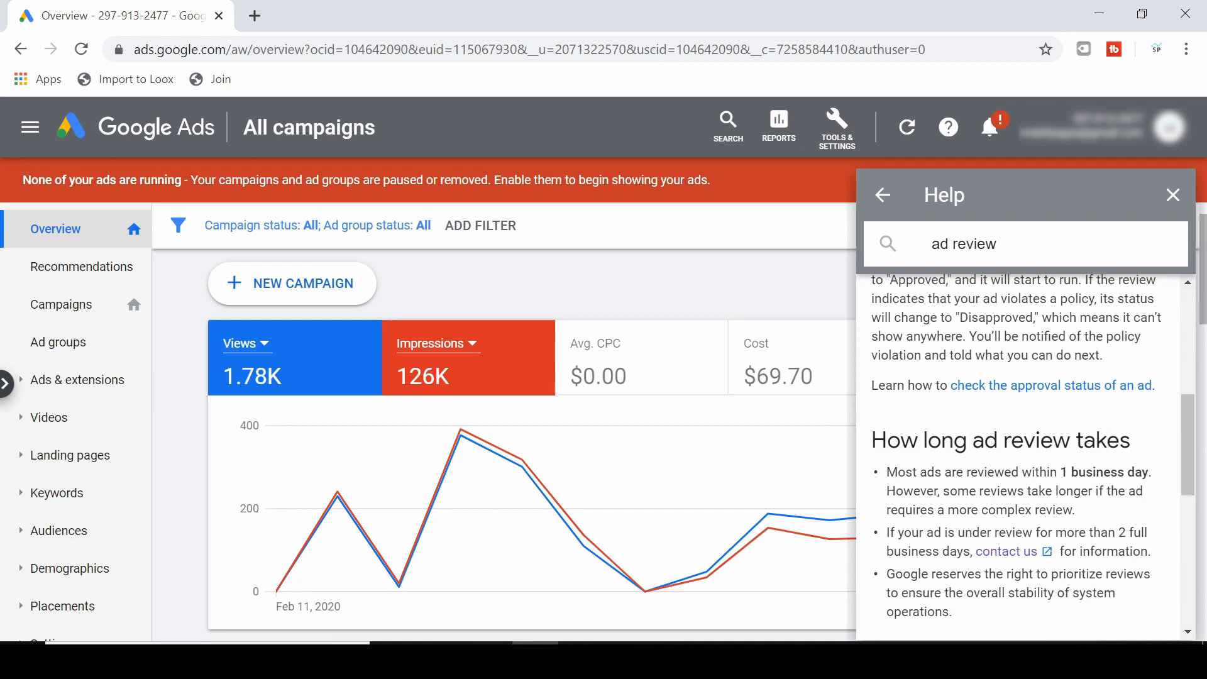
pyautogui.scroll(-3)
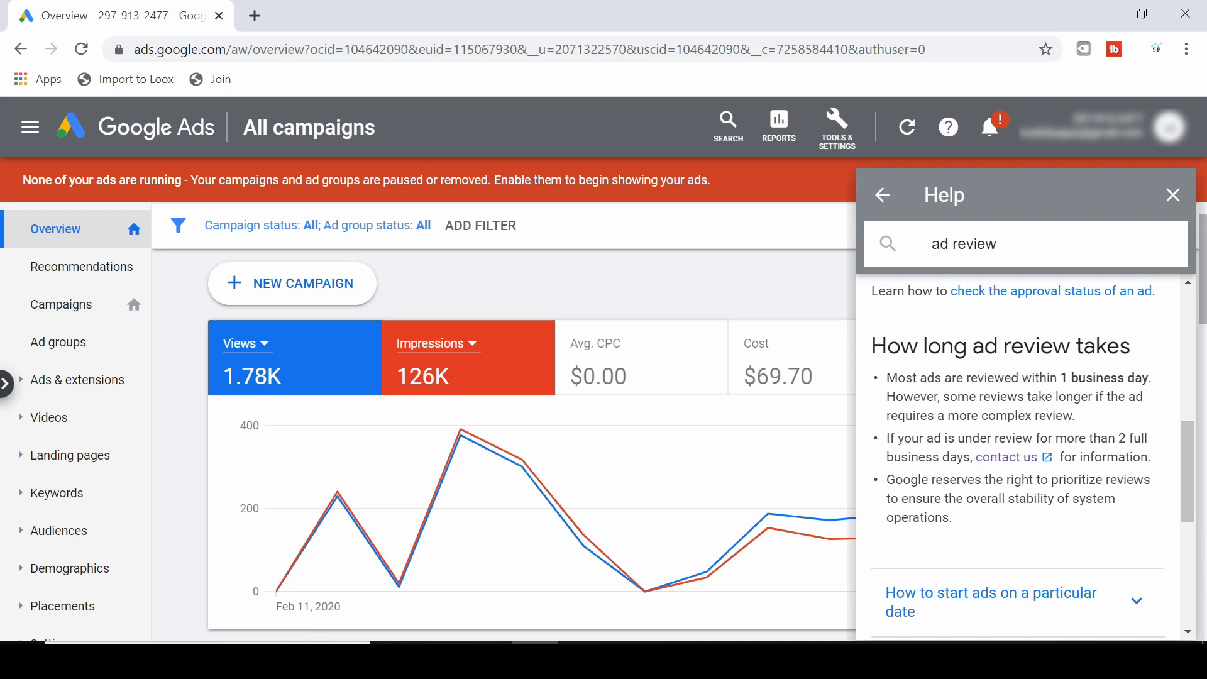
pyautogui.moveTo(1021, 468)
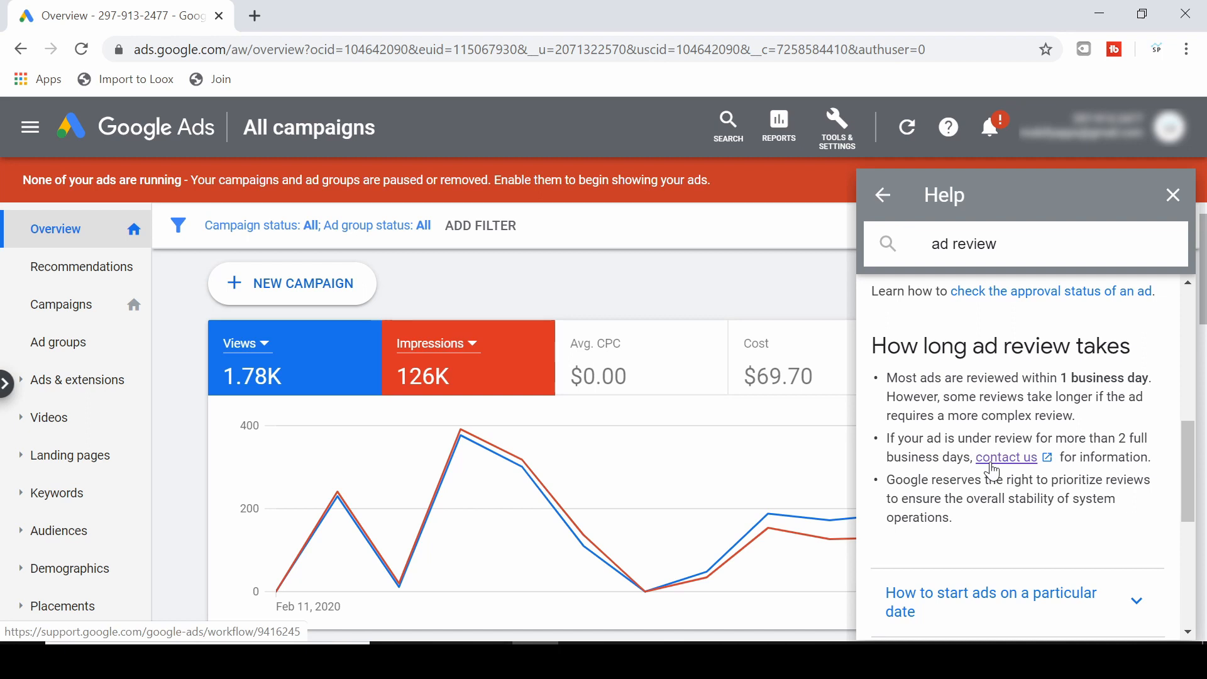
pyautogui.click(1005, 458)
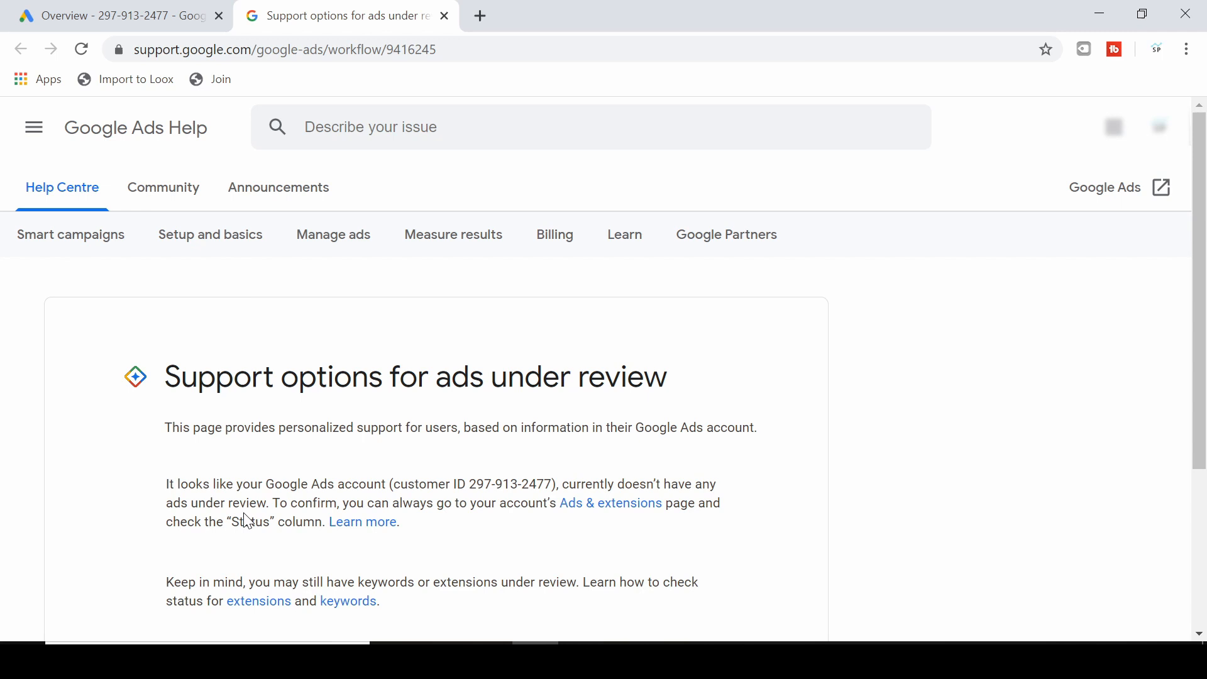
pyautogui.moveTo(288, 570)
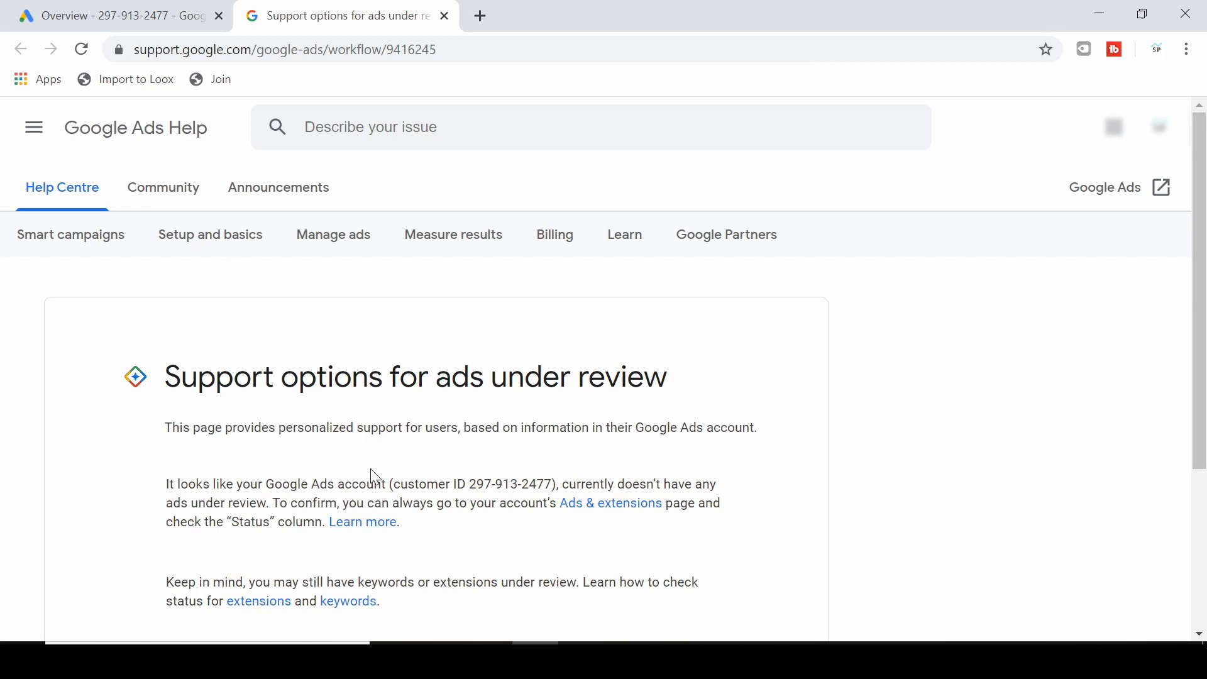
pyautogui.moveTo(362, 480)
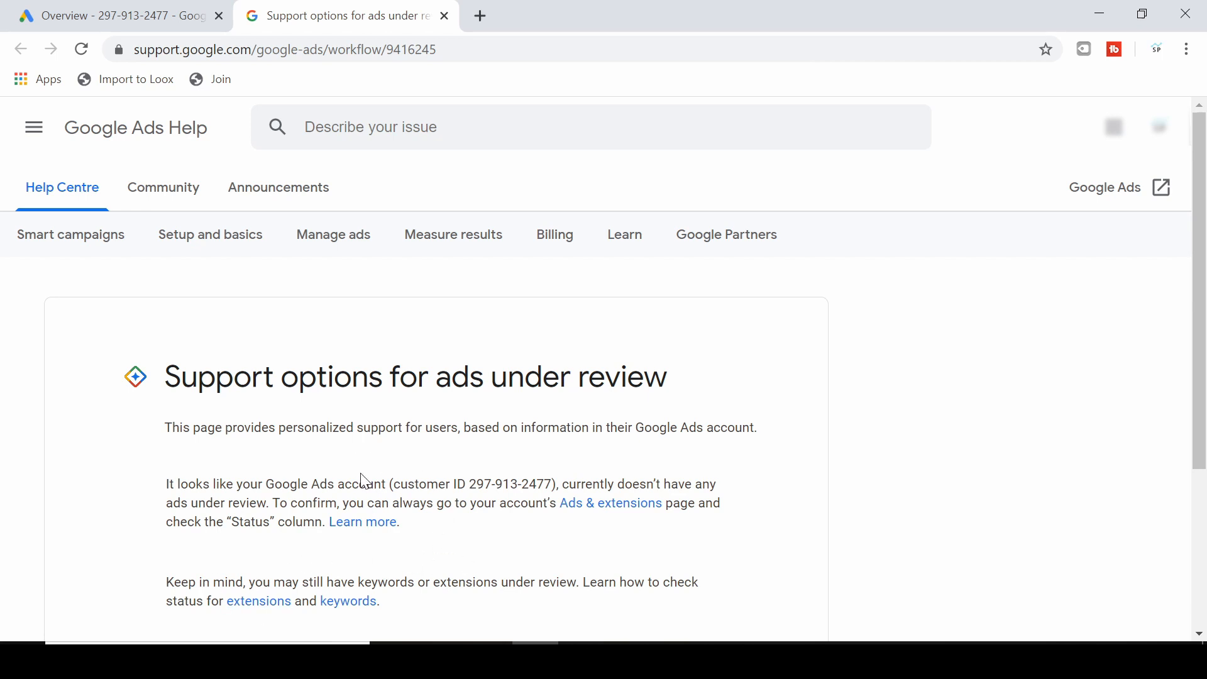